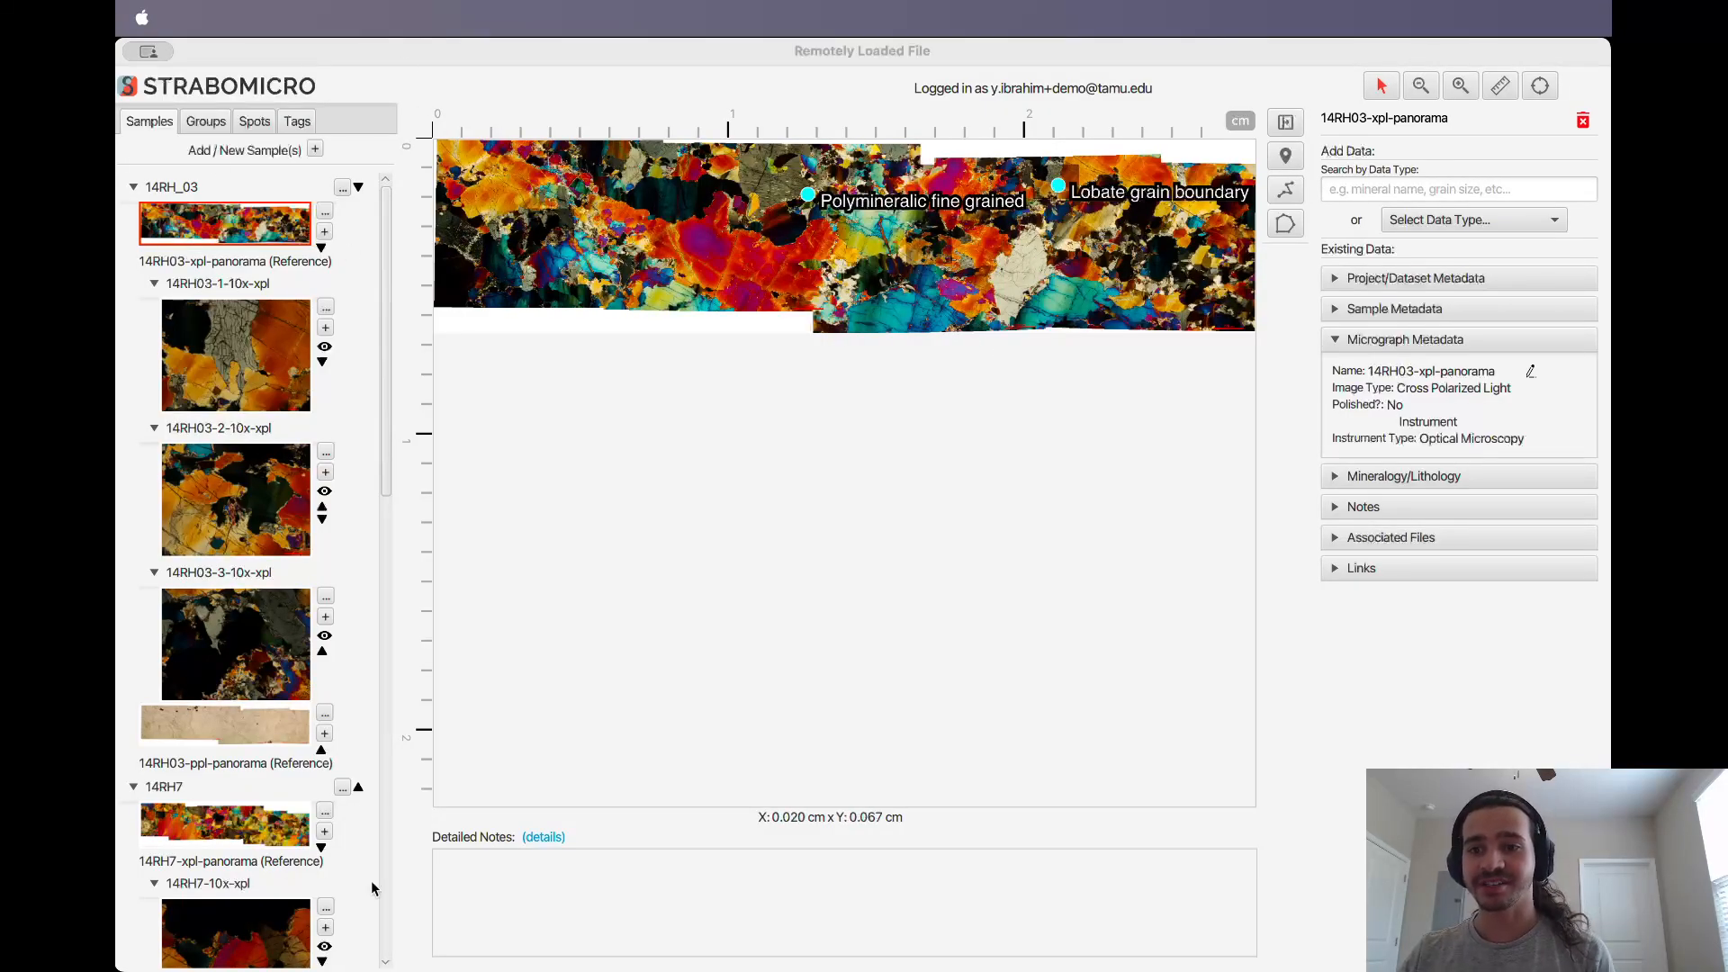
{"action": "mouse_move", "coordinate": [262, 494]}
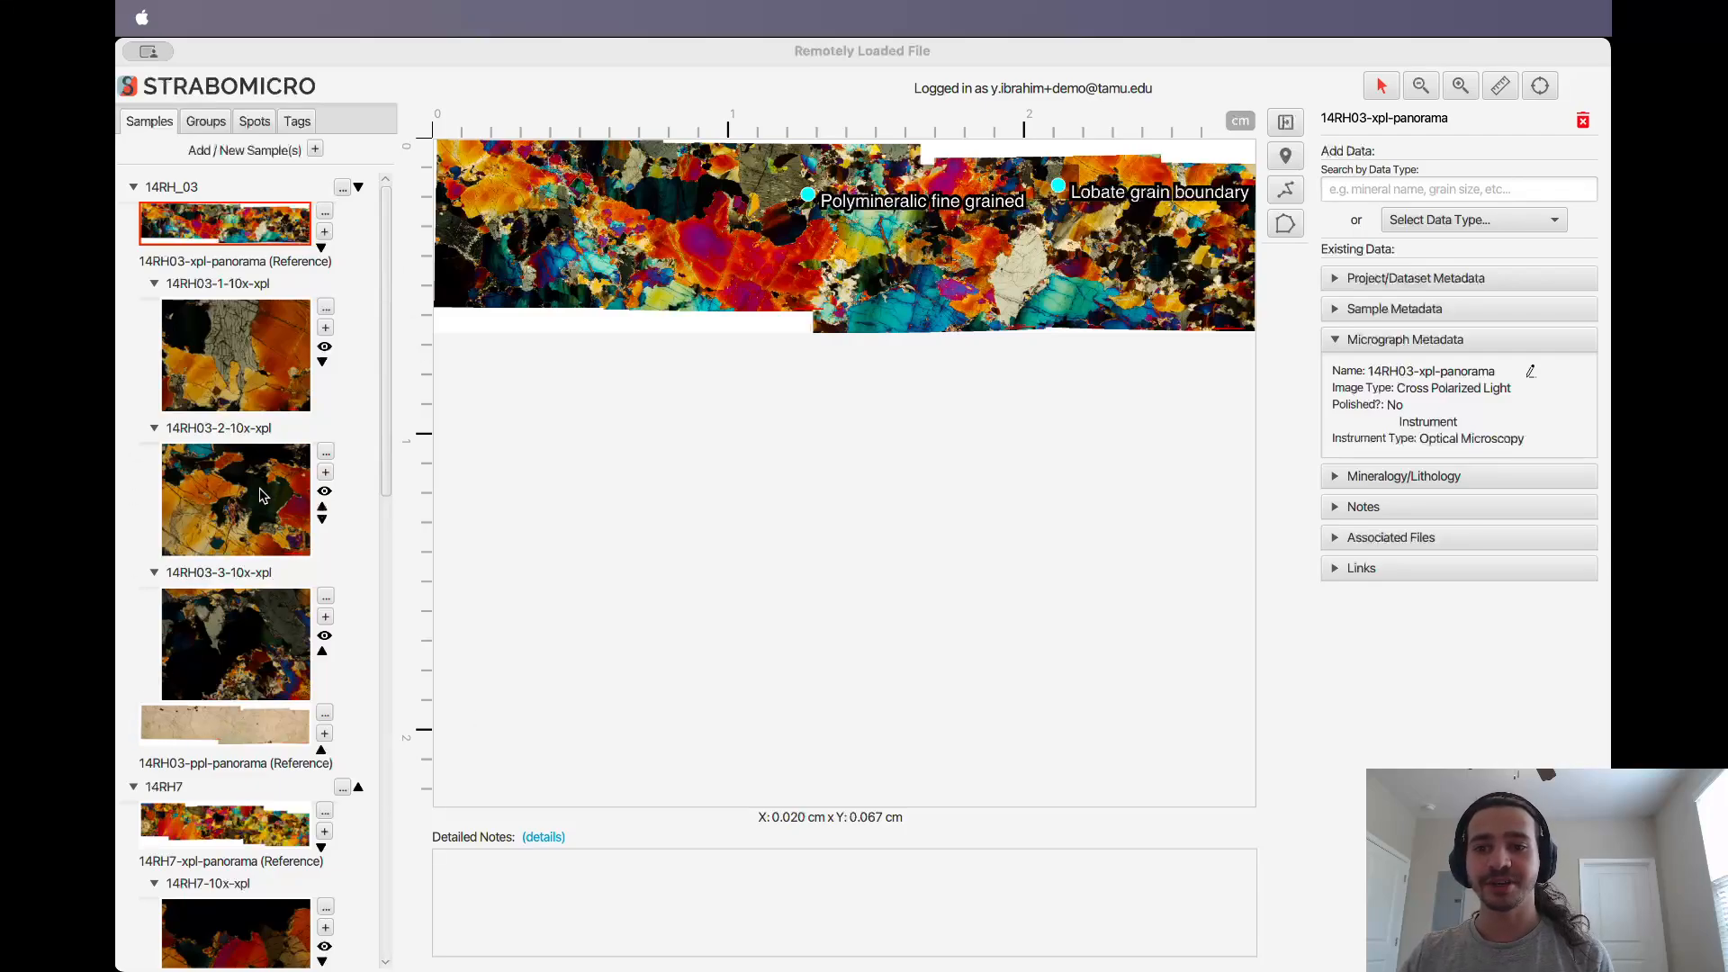
View the 14RH03-1-10x-xpl and 14RH03-3-10x-xpl micrographs, then return to the 14RH03 reference panorama
{"action": "scroll", "scroll_direction": "down", "scroll_amount": 3}
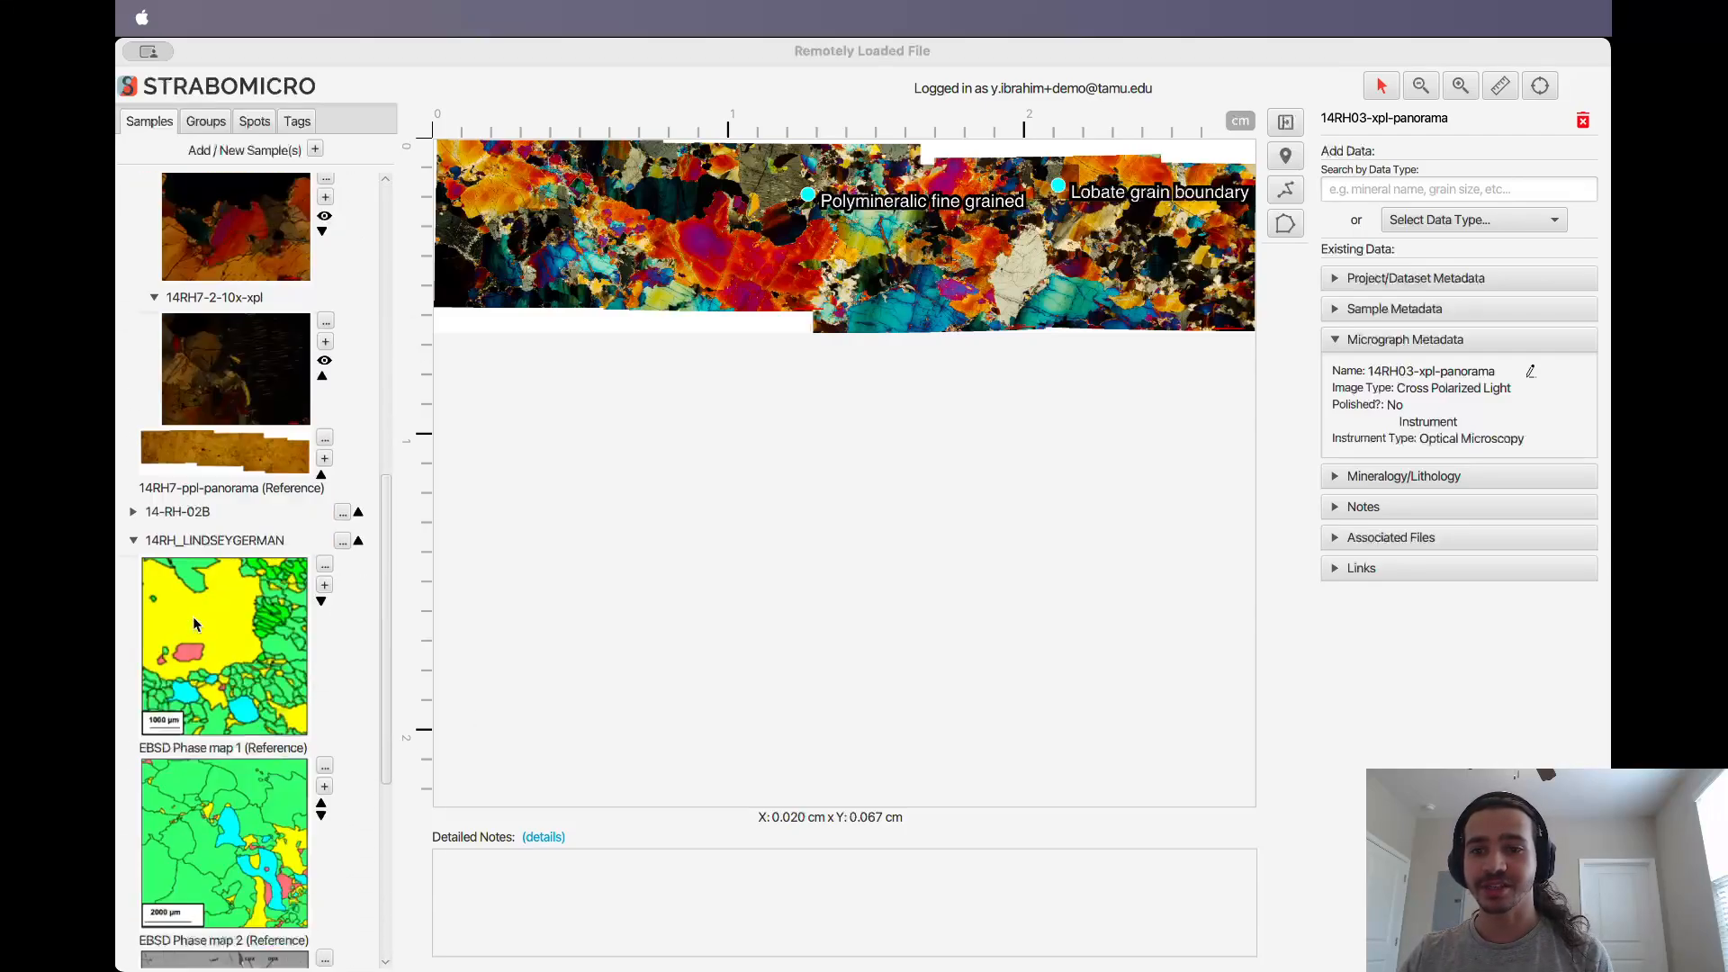
{"action": "scroll", "scroll_direction": "down", "scroll_amount": 3}
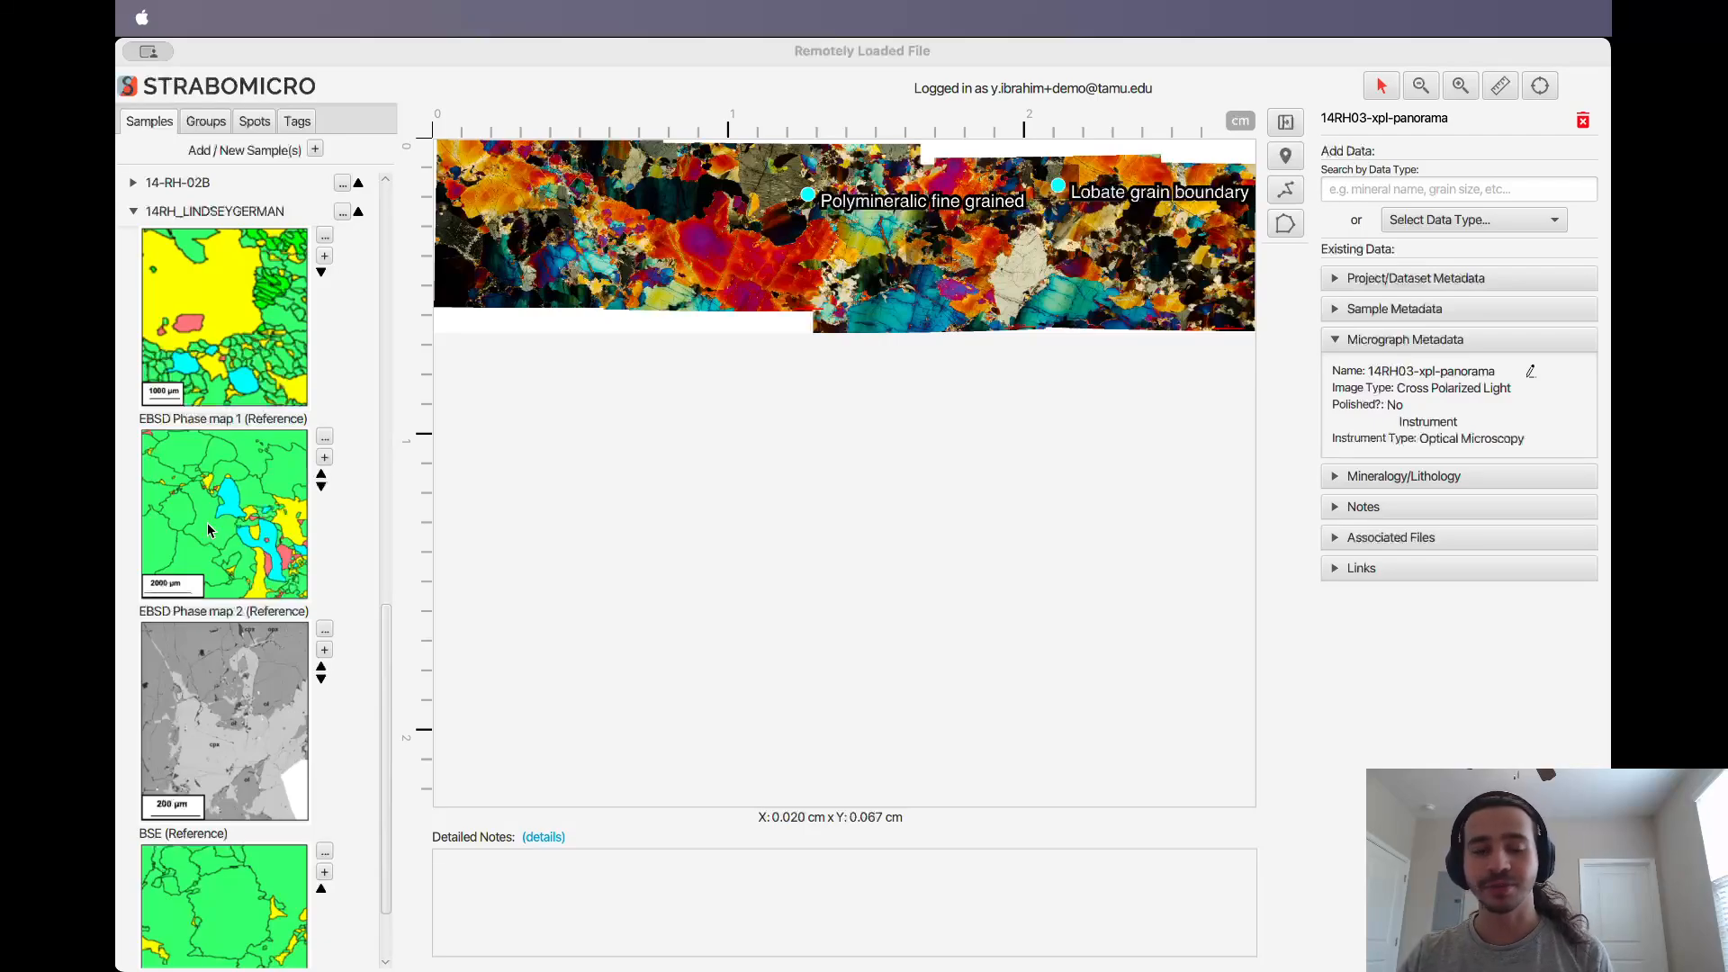
{"action": "mouse_move", "coordinate": [203, 445]}
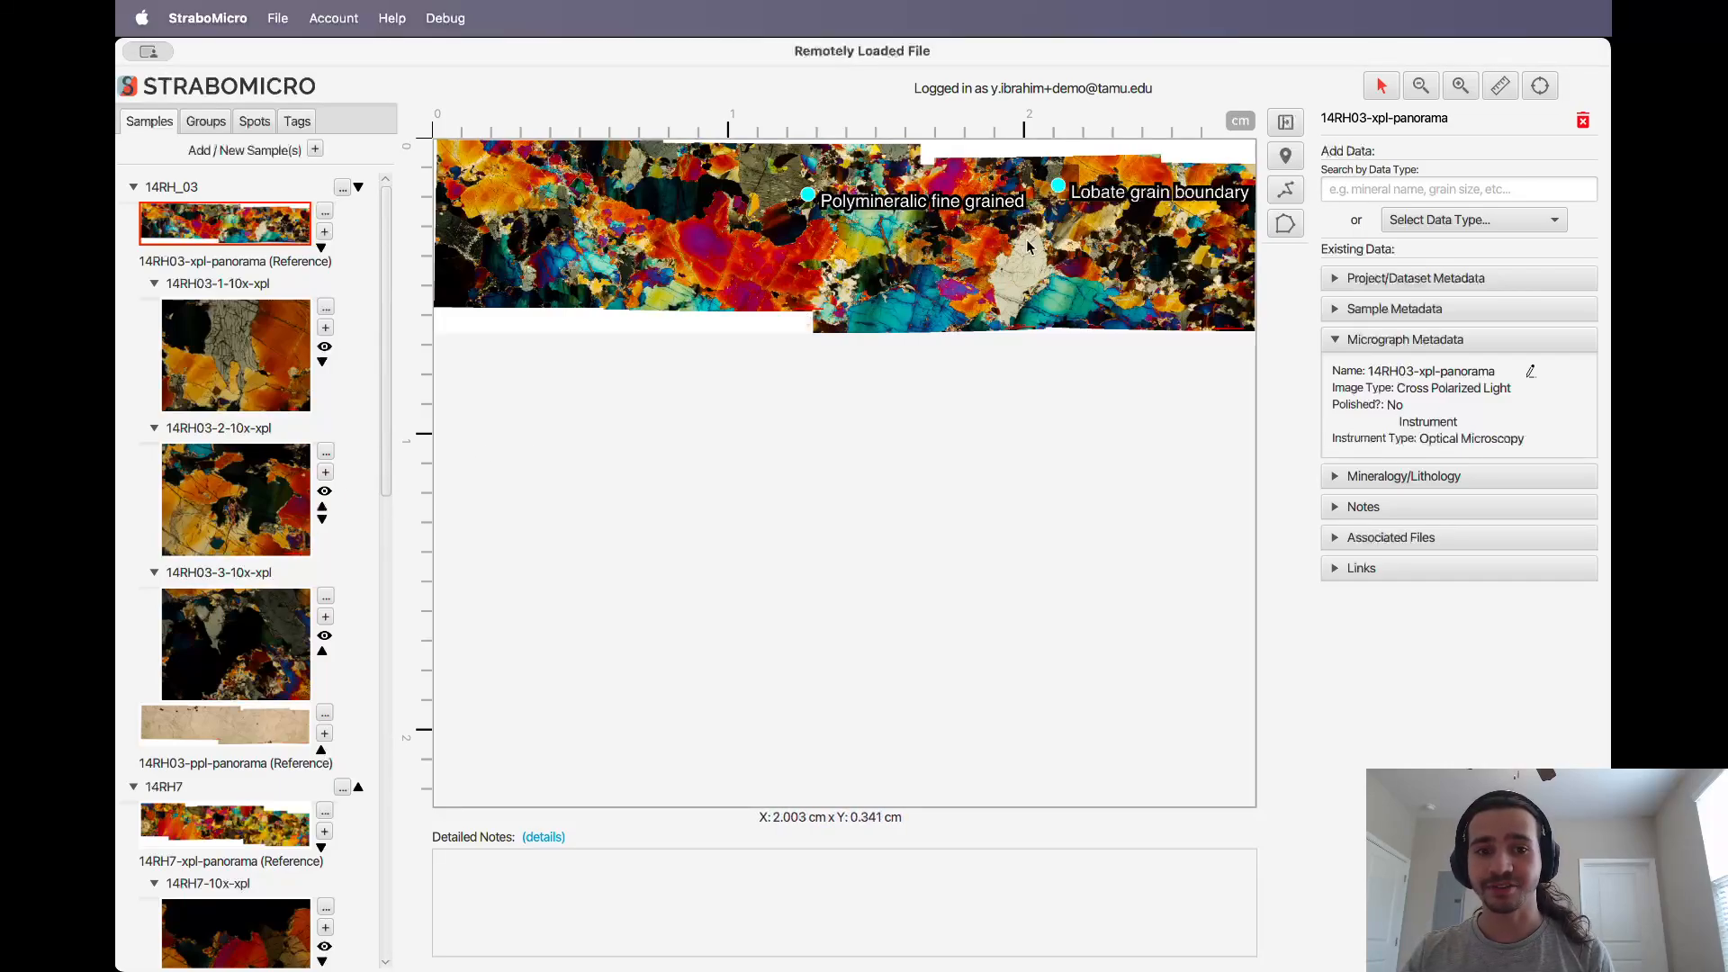
{"action": "left_click", "coordinate": [234, 354]}
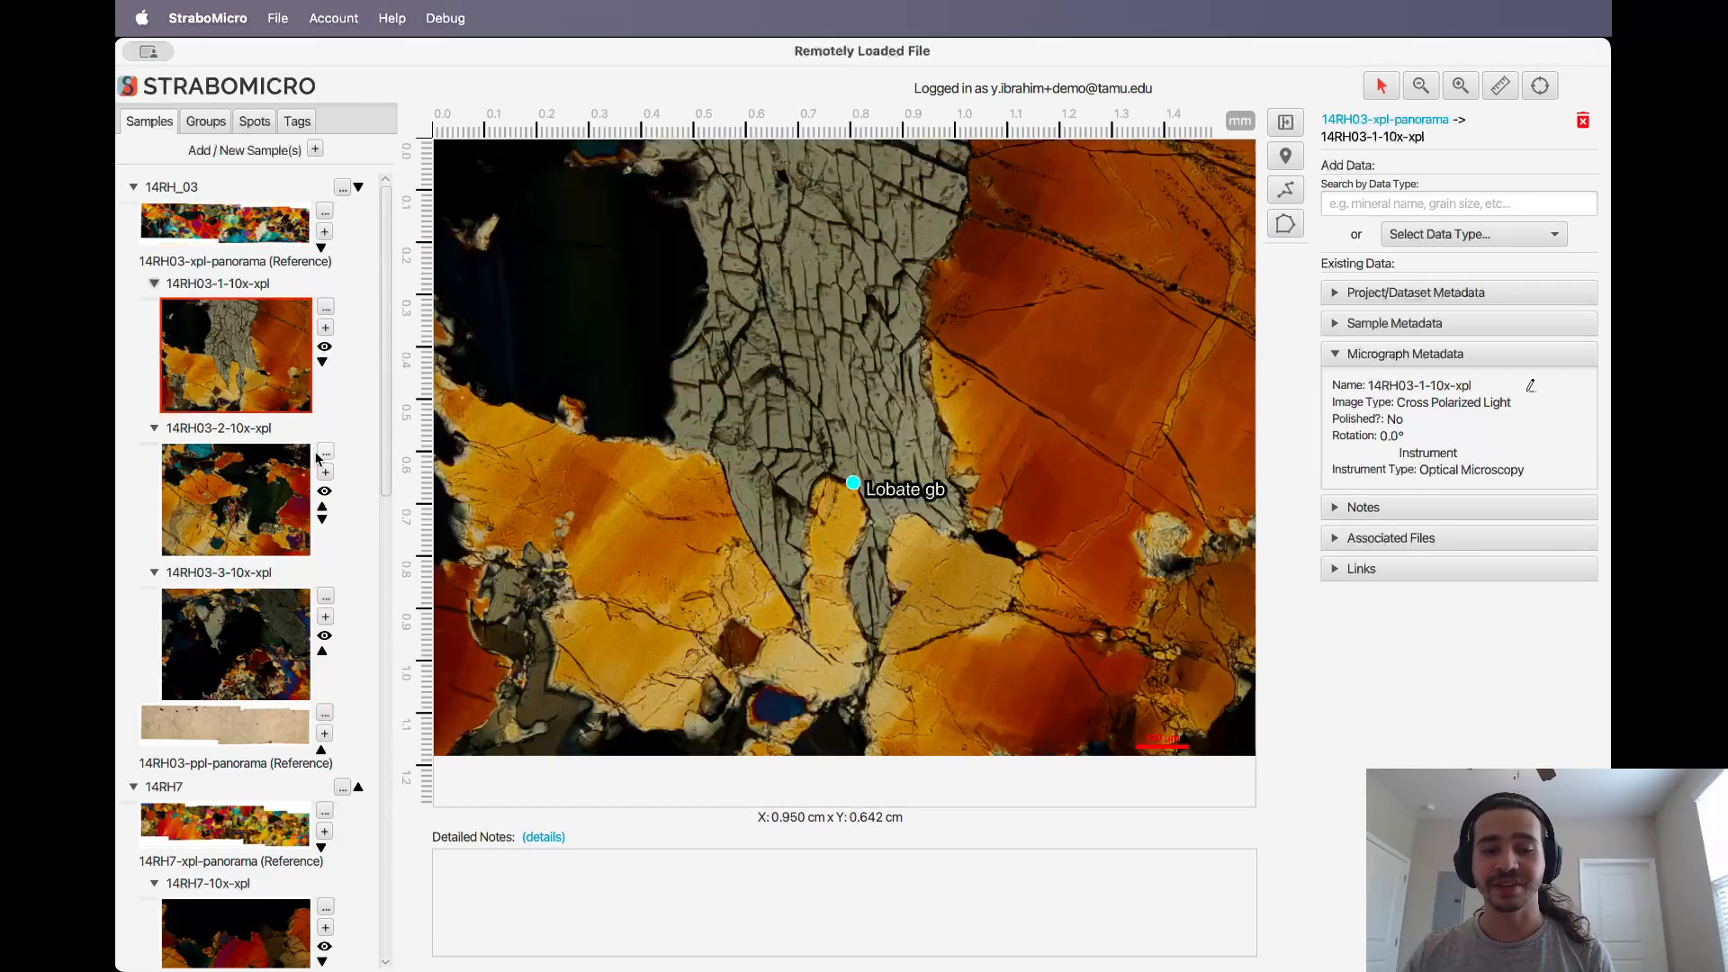
{"action": "left_click", "coordinate": [234, 645]}
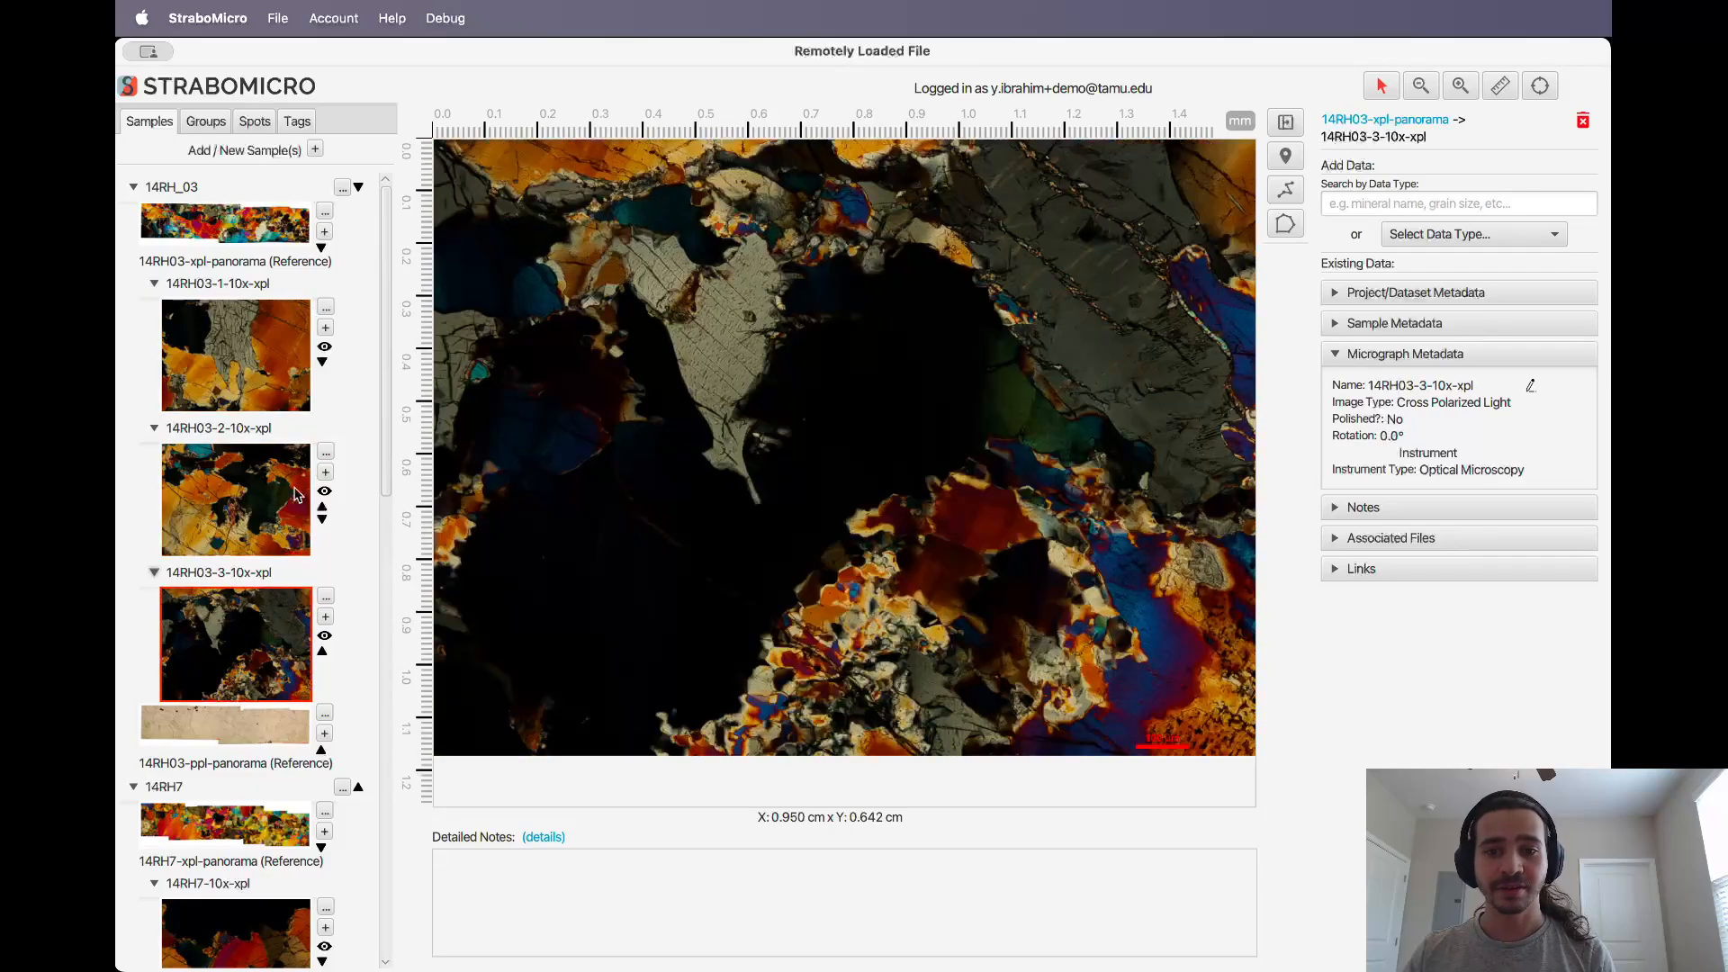
{"action": "left_click", "coordinate": [223, 223]}
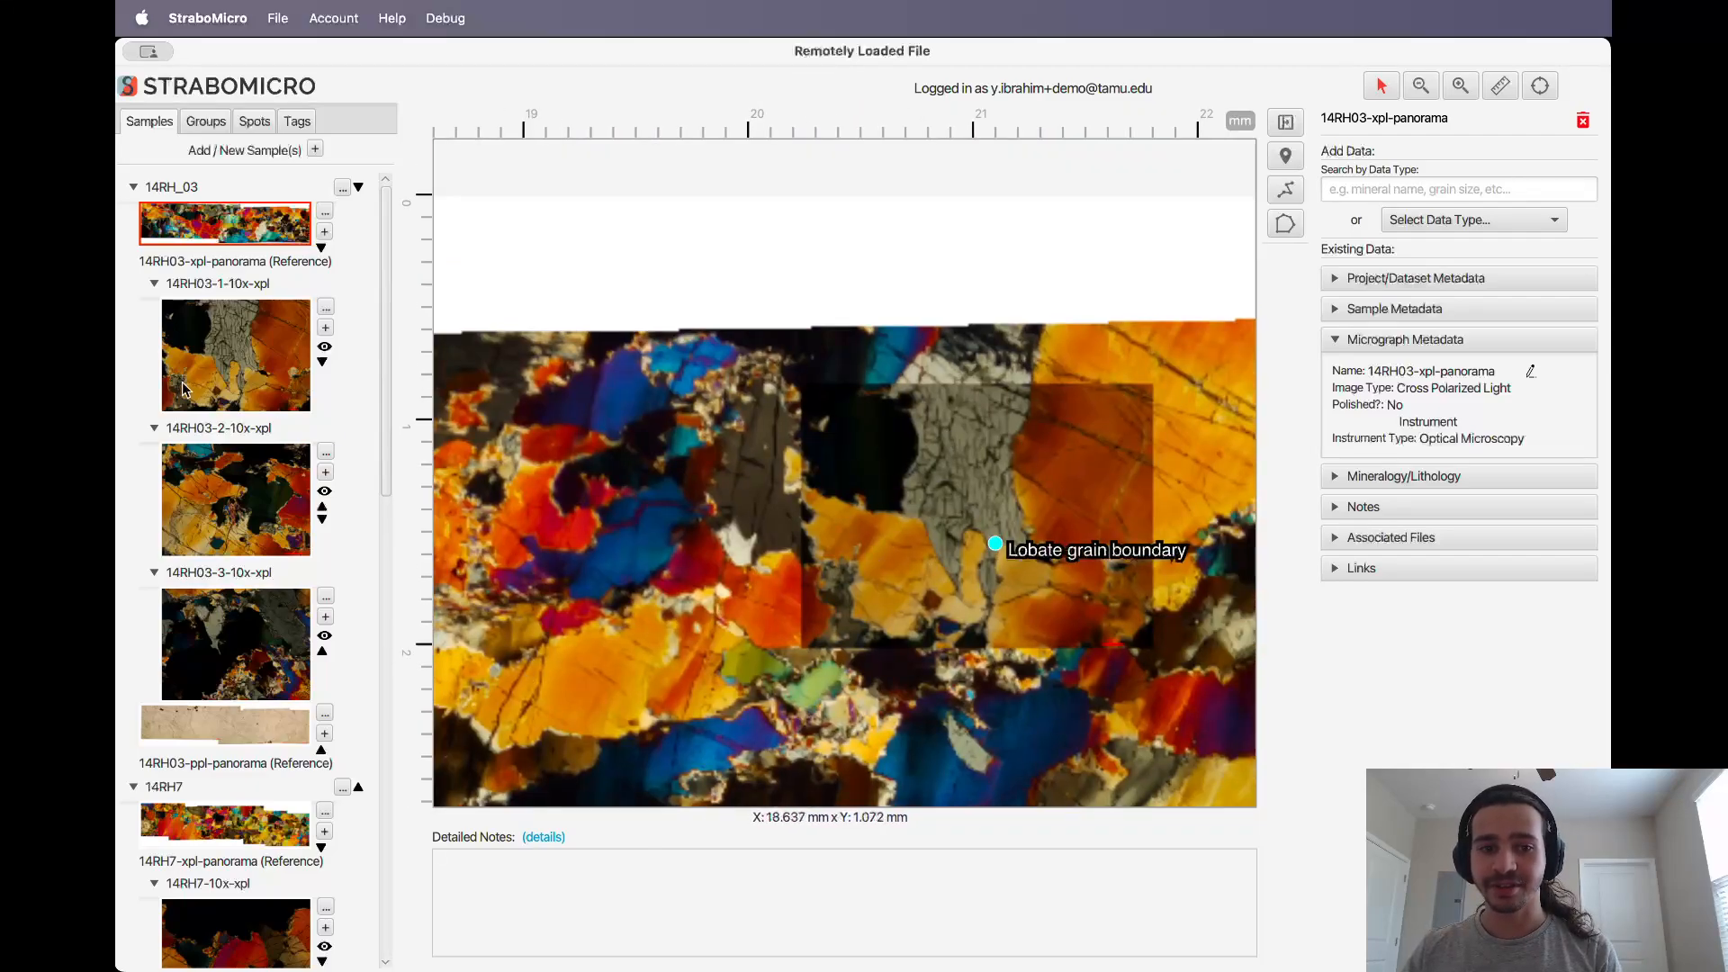
Show the data types available to add on the 14RH03-1-10x-xpl micrograph
{"action": "left_click", "coordinate": [234, 355]}
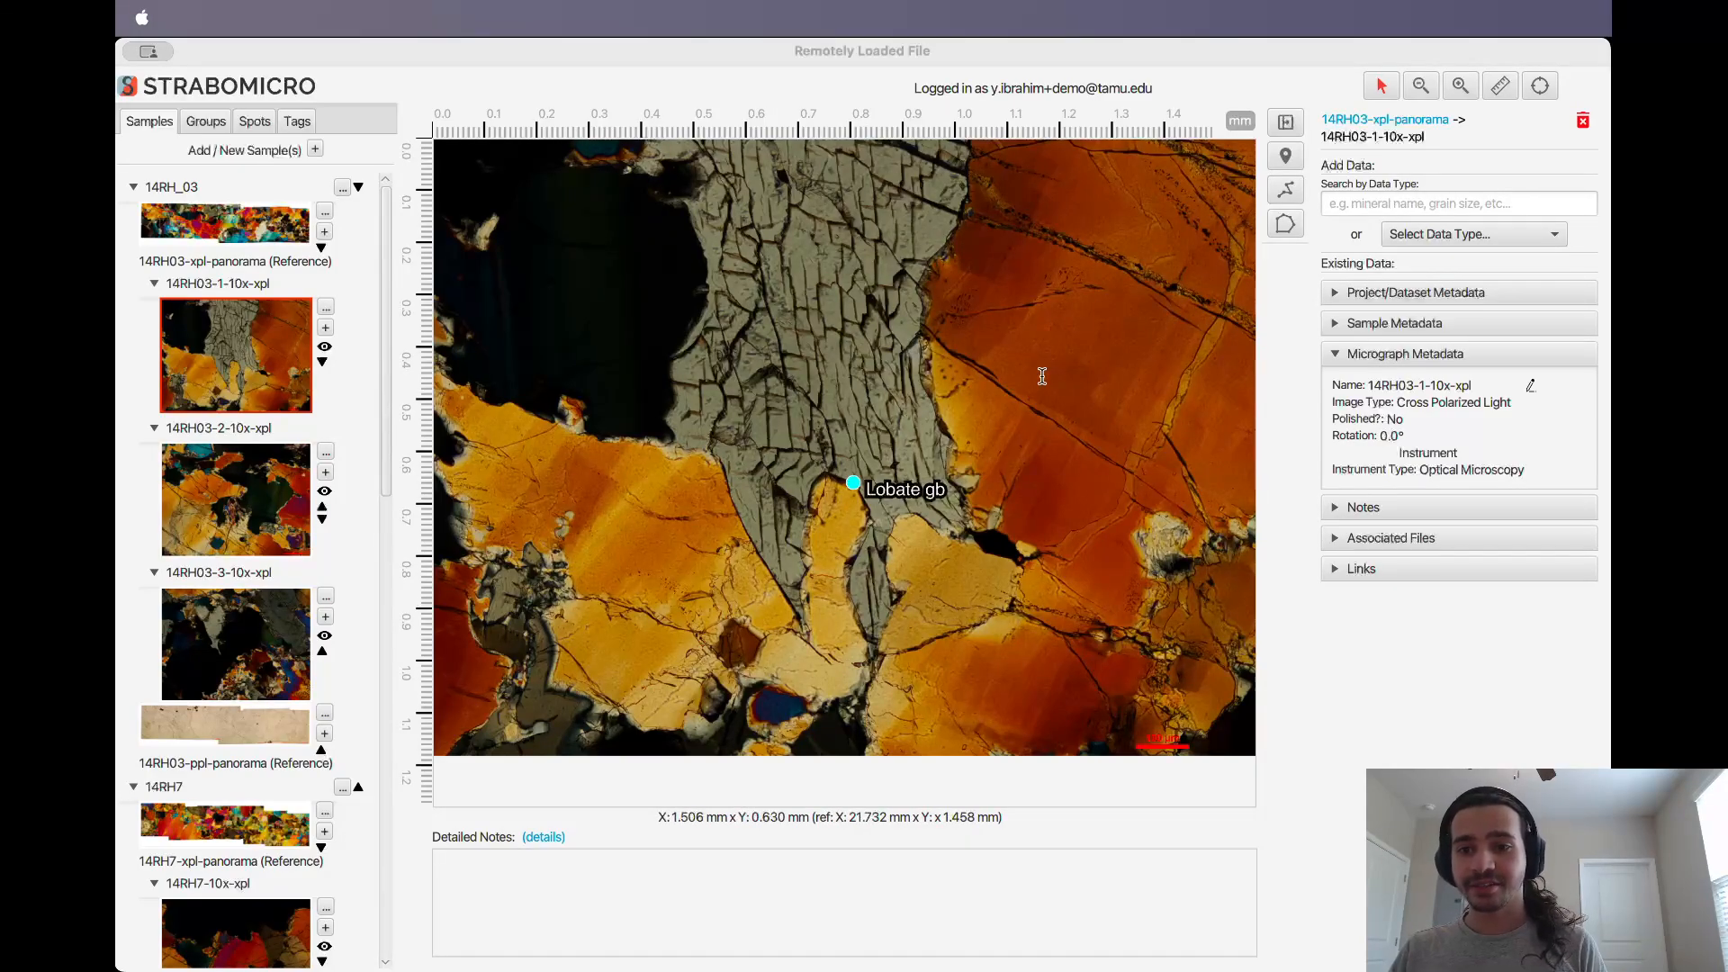
{"action": "mouse_move", "coordinate": [603, 630]}
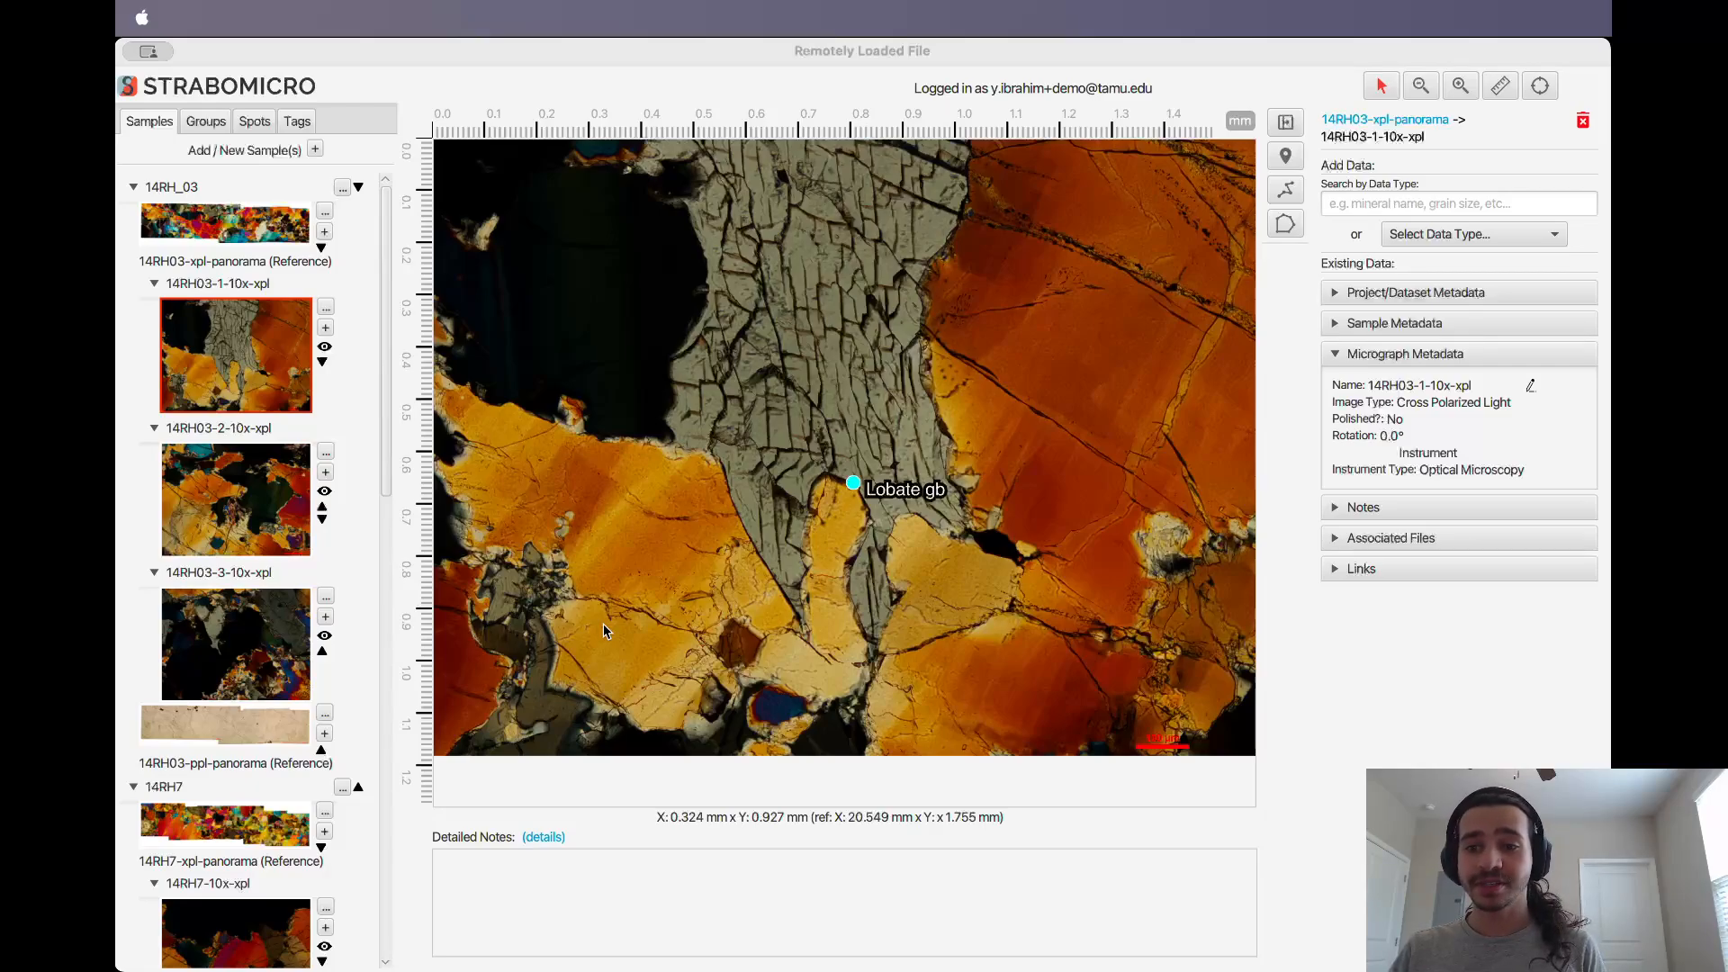
{"action": "left_click", "coordinate": [1471, 234]}
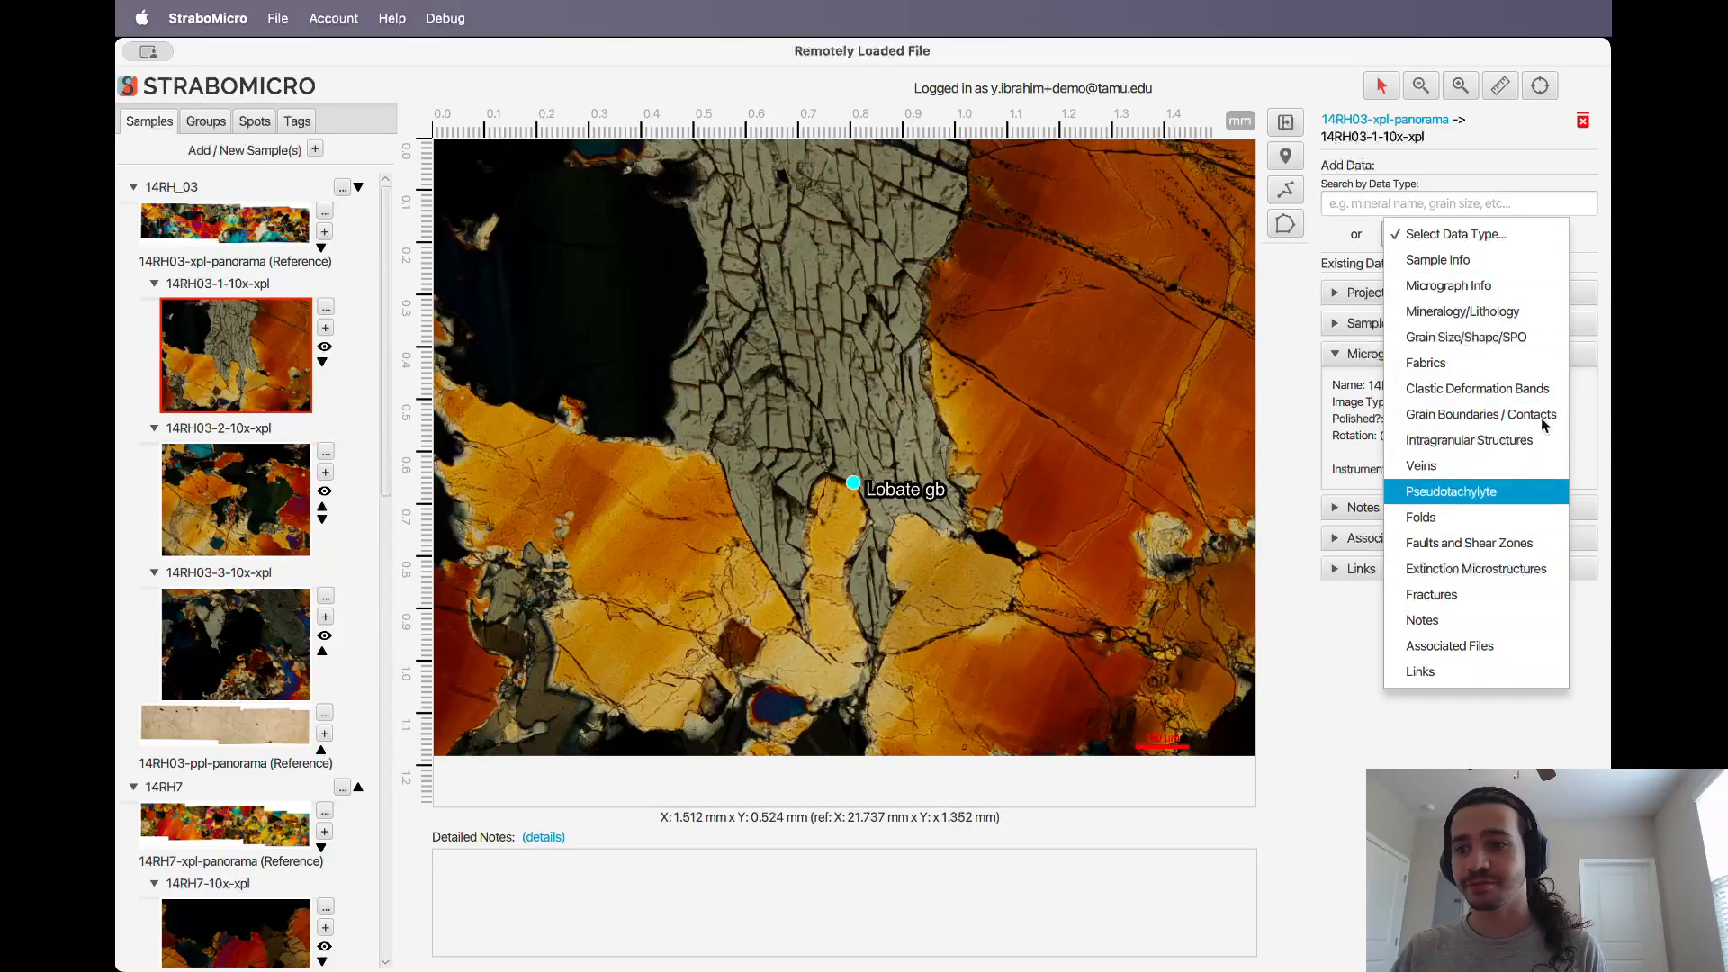
Review the Grain Boundaries / Contacts form, cancel it, and switch to the polygon spot tool
{"action": "left_click", "coordinate": [1480, 414]}
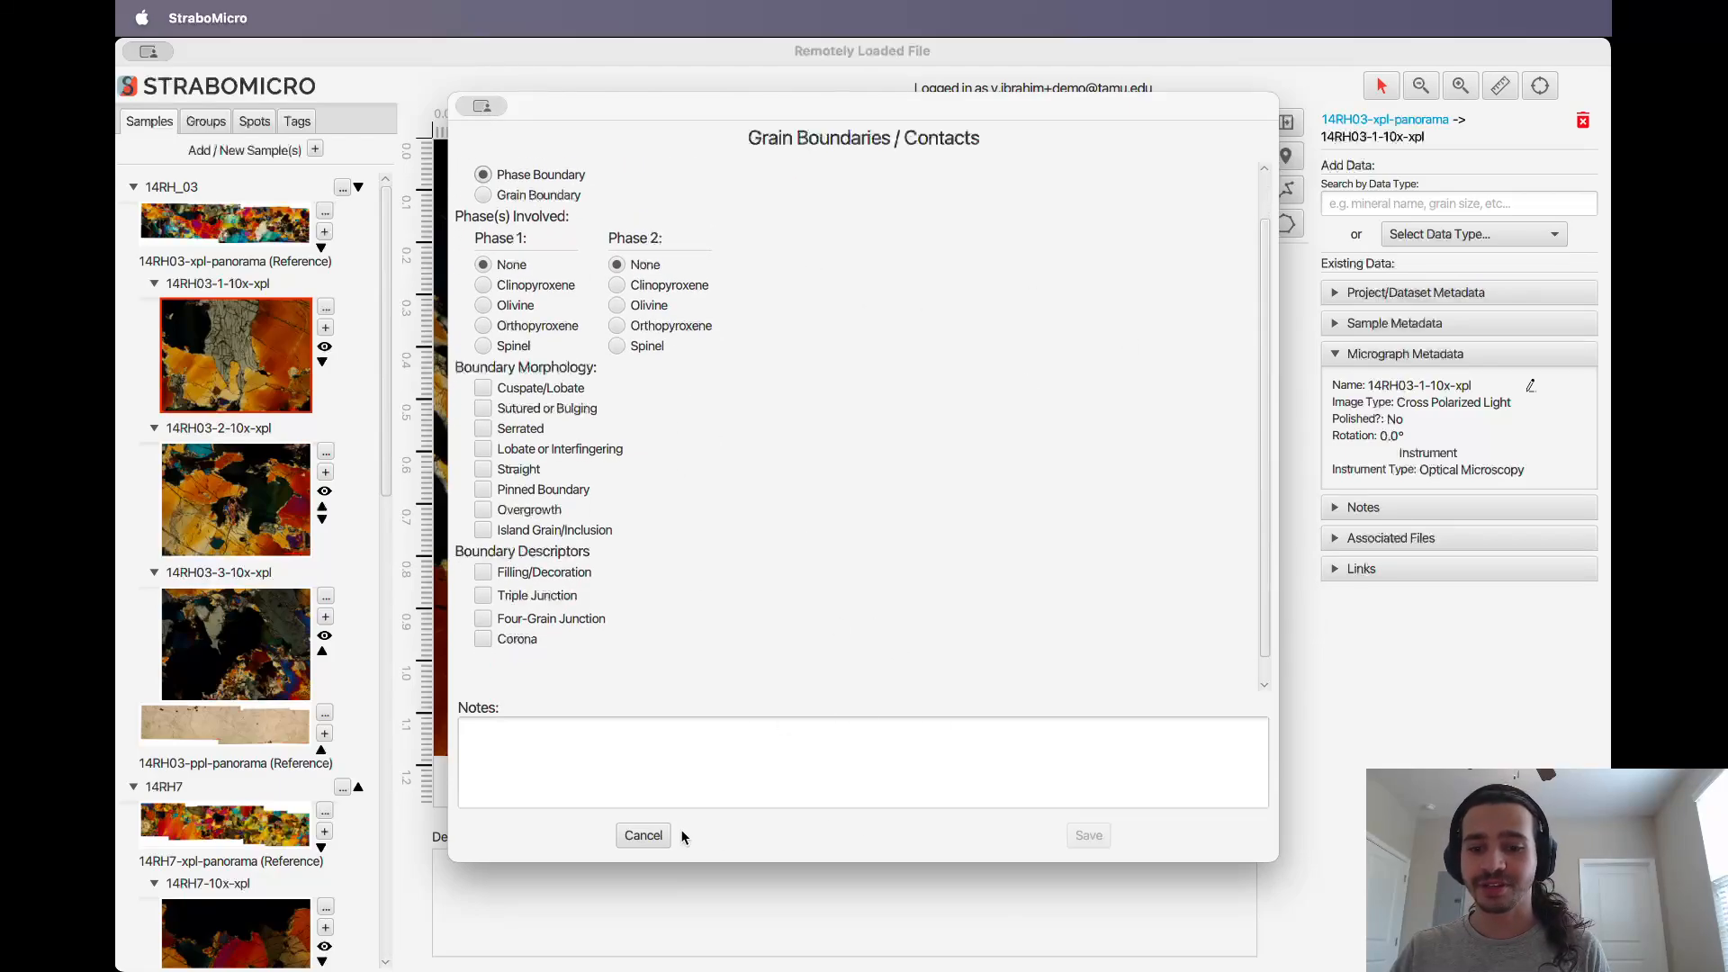
{"action": "left_click", "coordinate": [642, 833]}
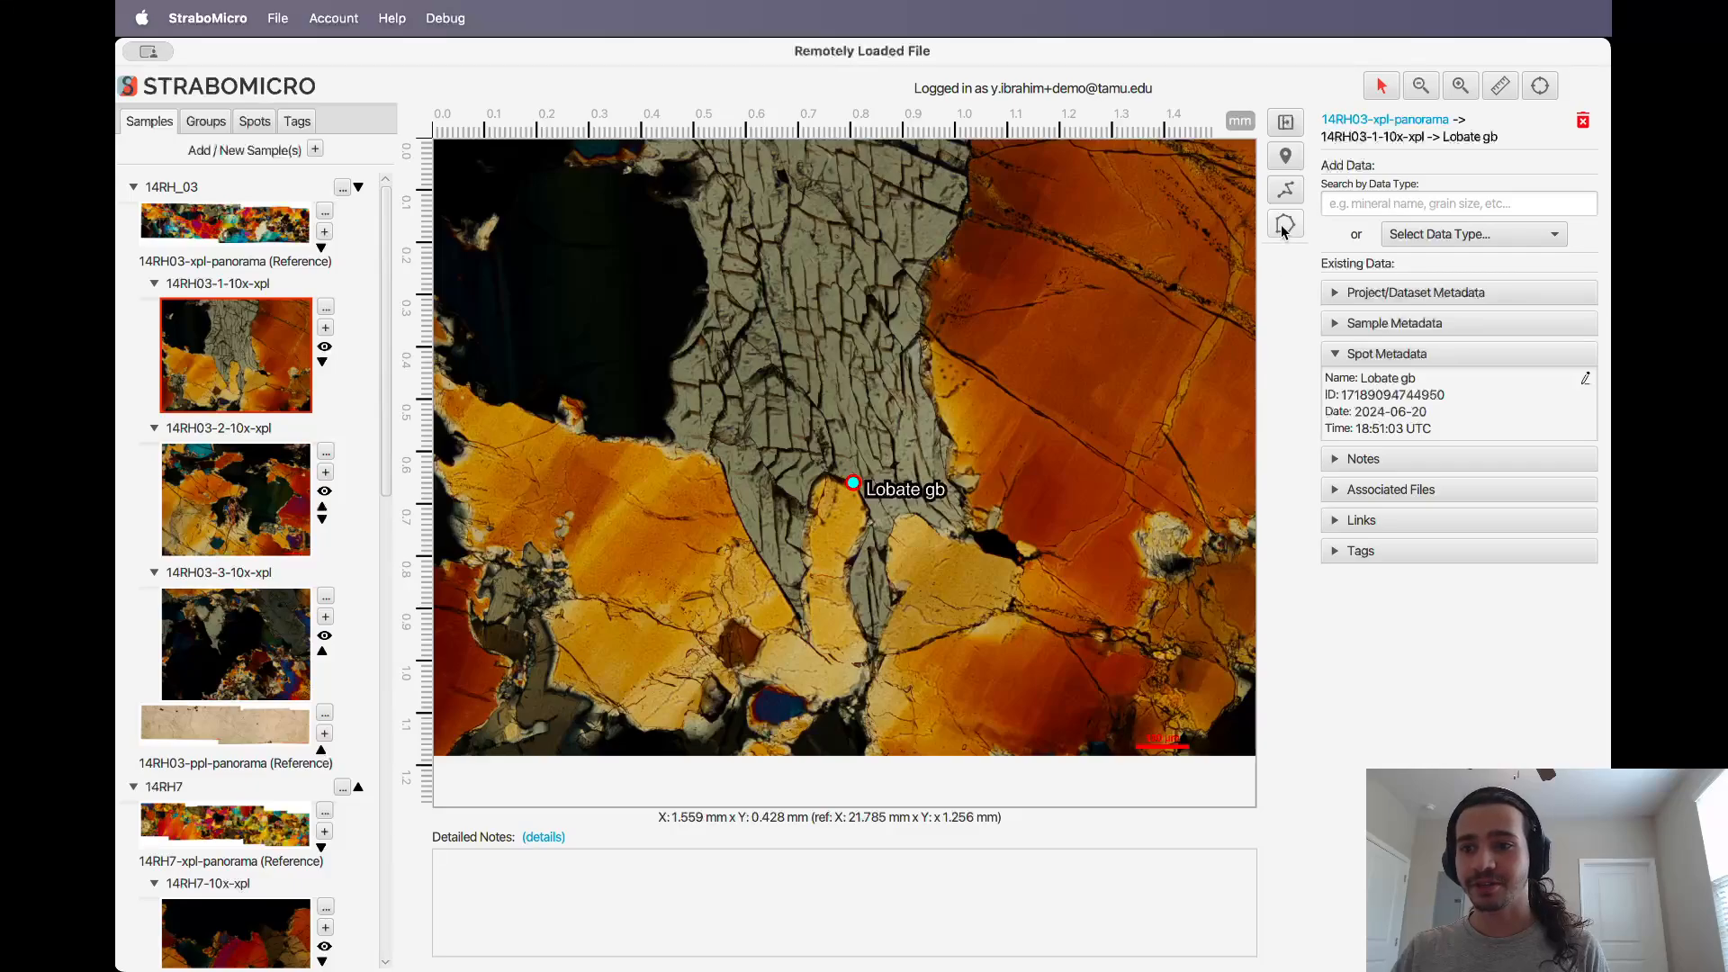
{"action": "left_click", "coordinate": [1286, 223]}
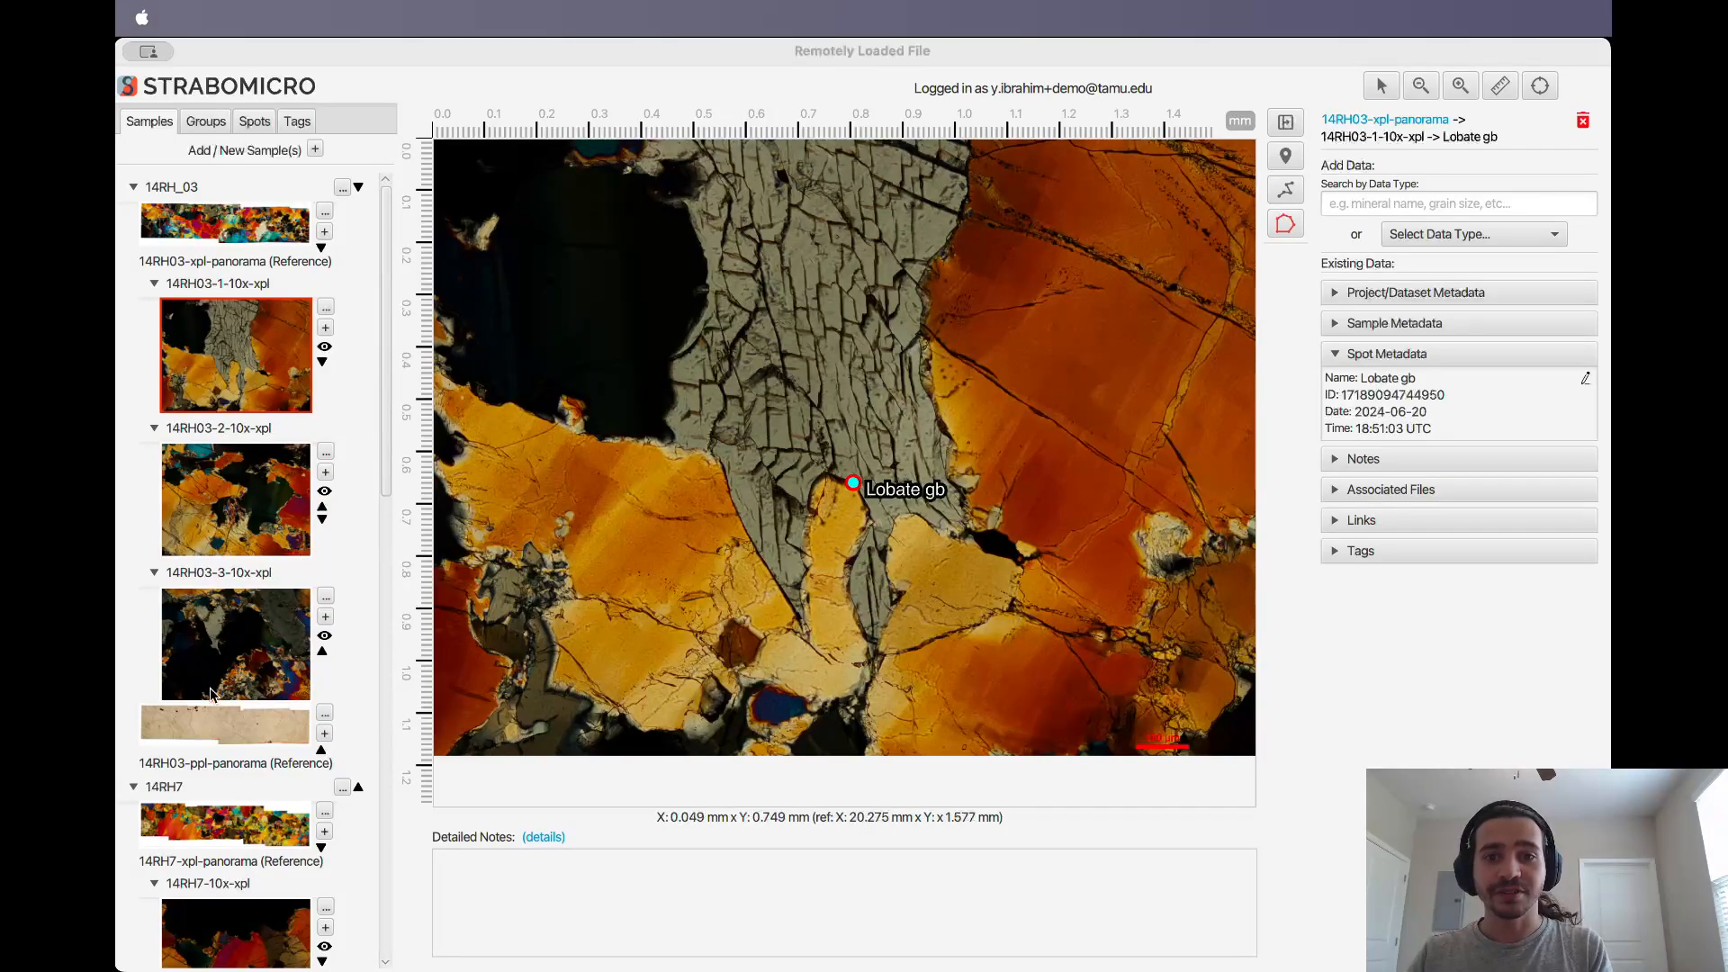
{"action": "scroll", "scroll_direction": "down", "scroll_amount": 3}
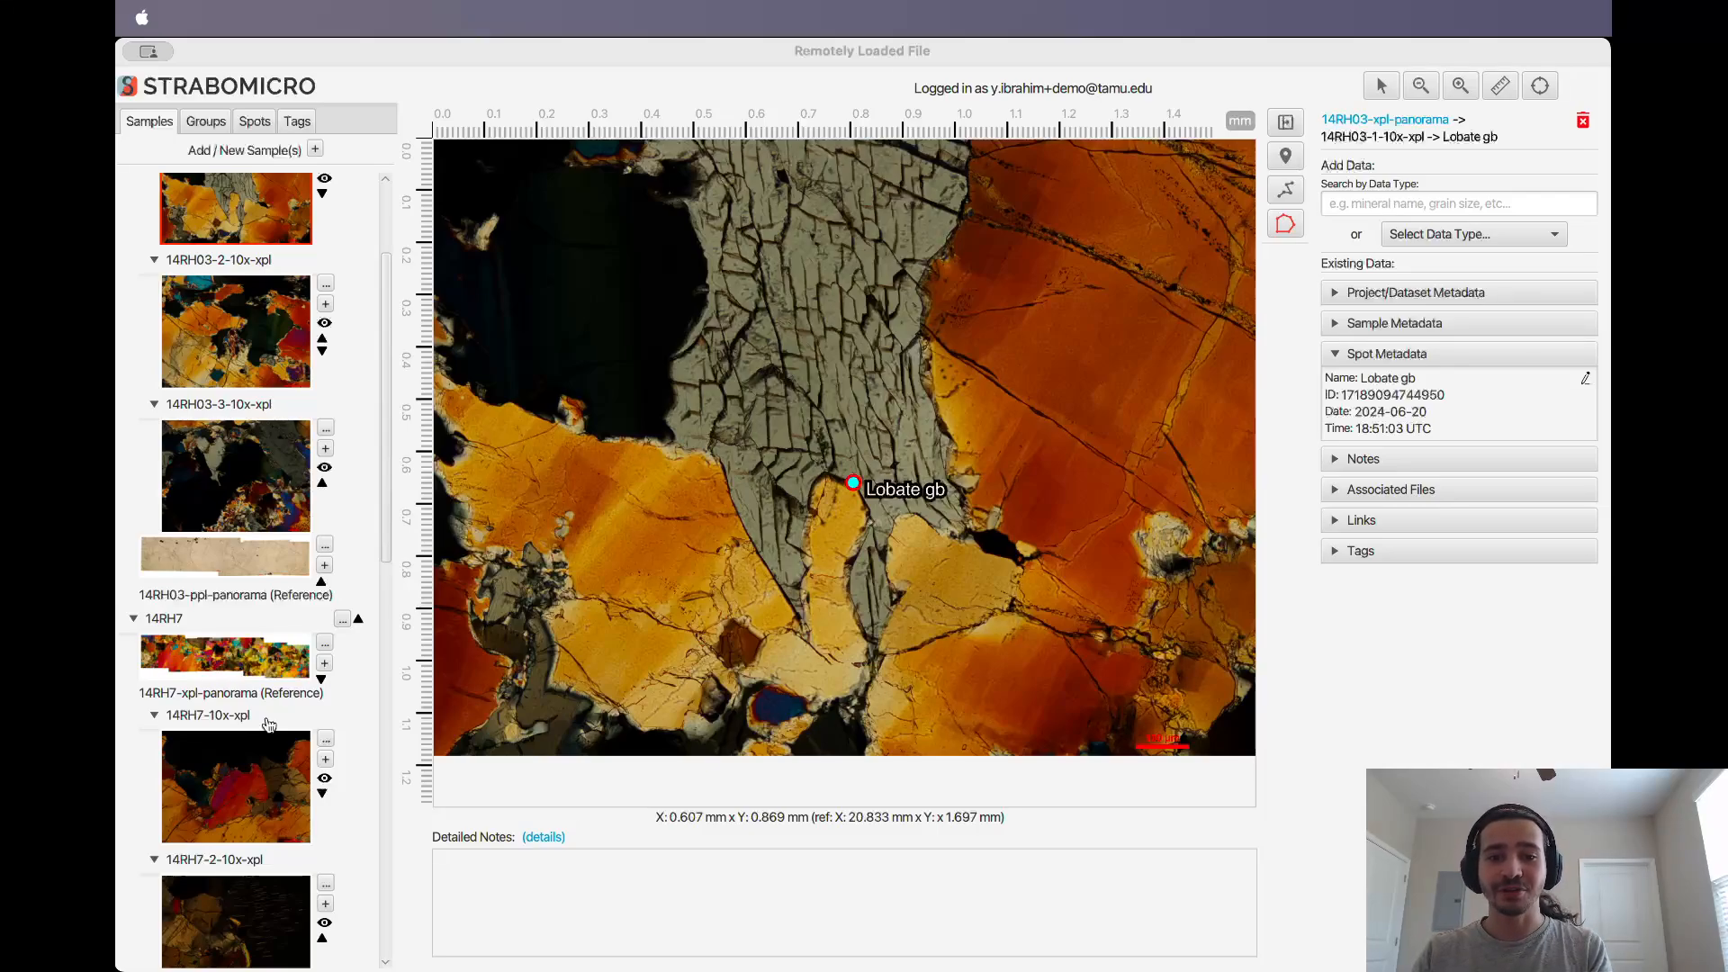
{"action": "mouse_move", "coordinate": [277, 729]}
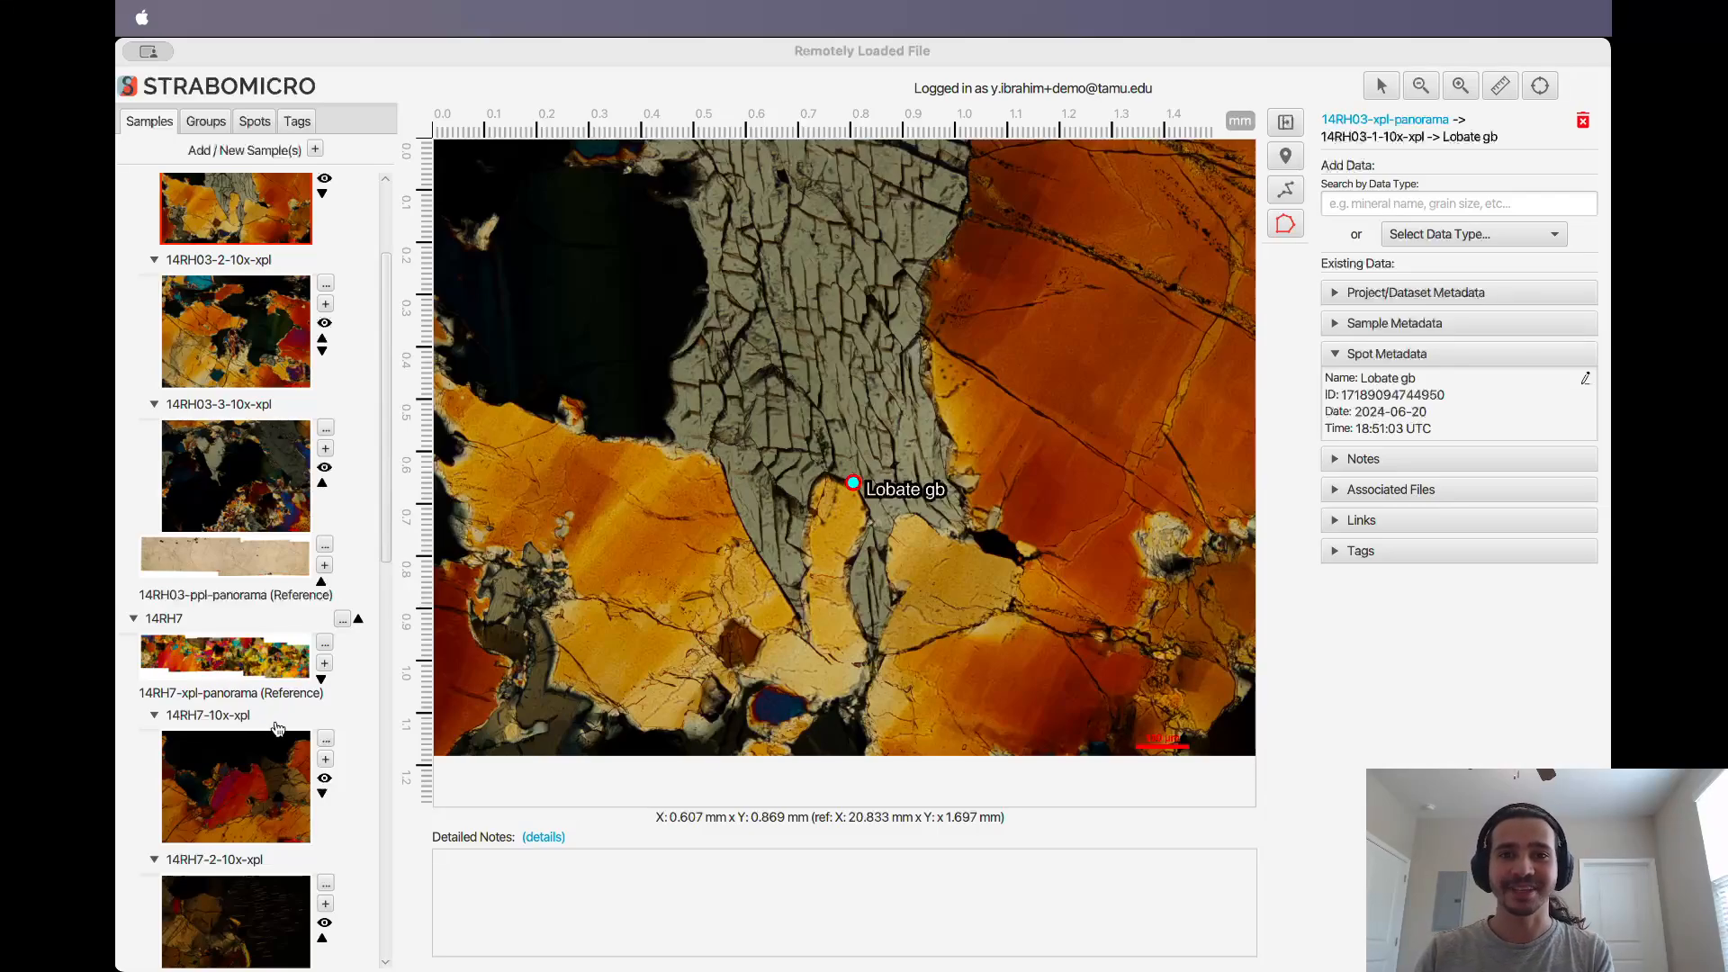